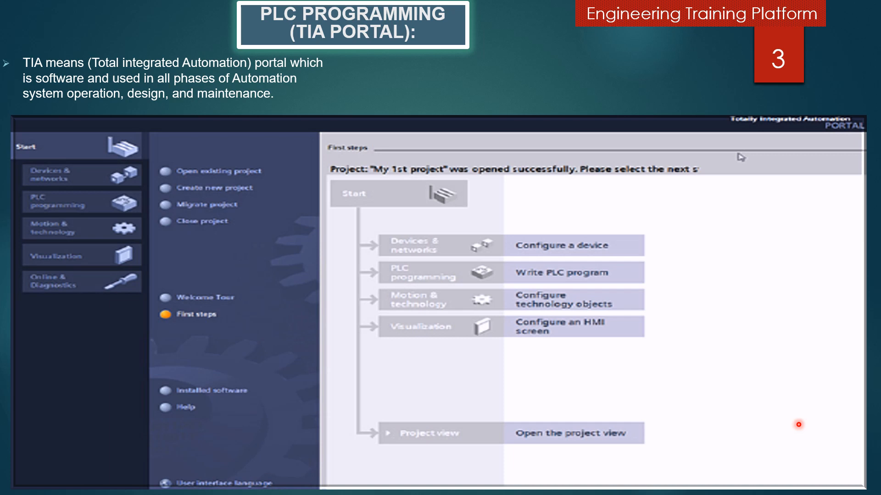
mouse_move(355, 201)
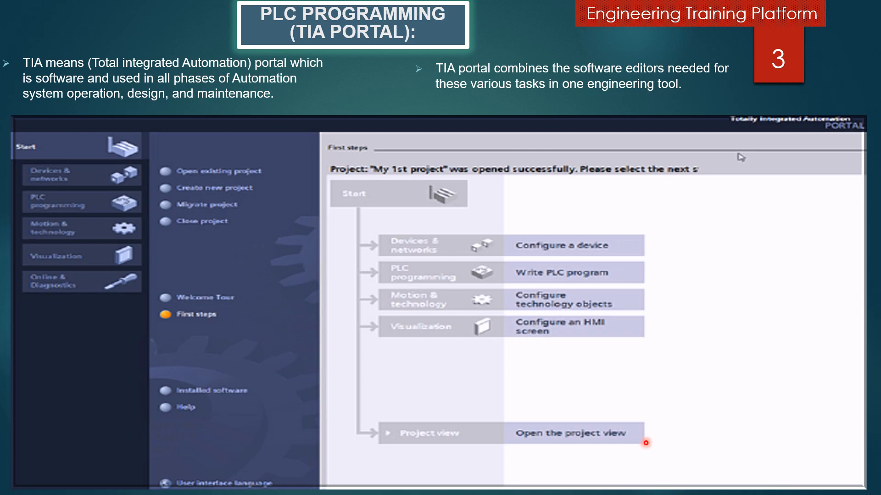
Show slide 4 on portal view tasks and quick device setup via the hardware catalogue.
key("Right")
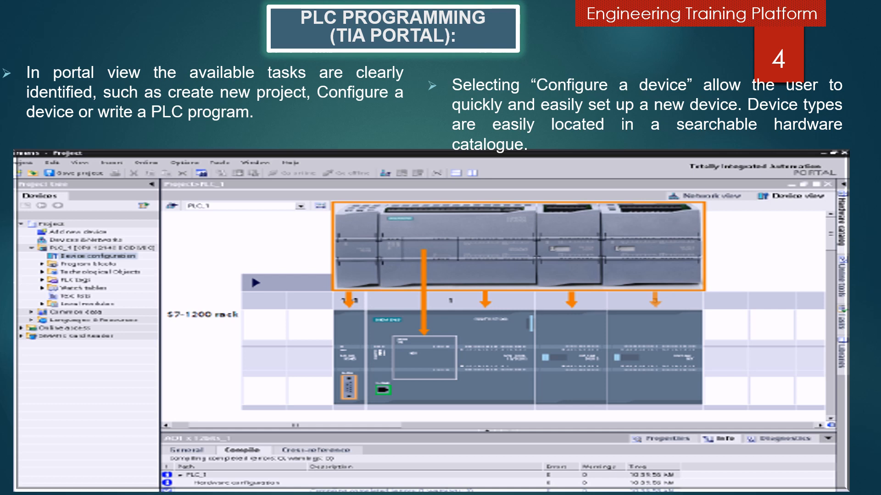
key("Right")
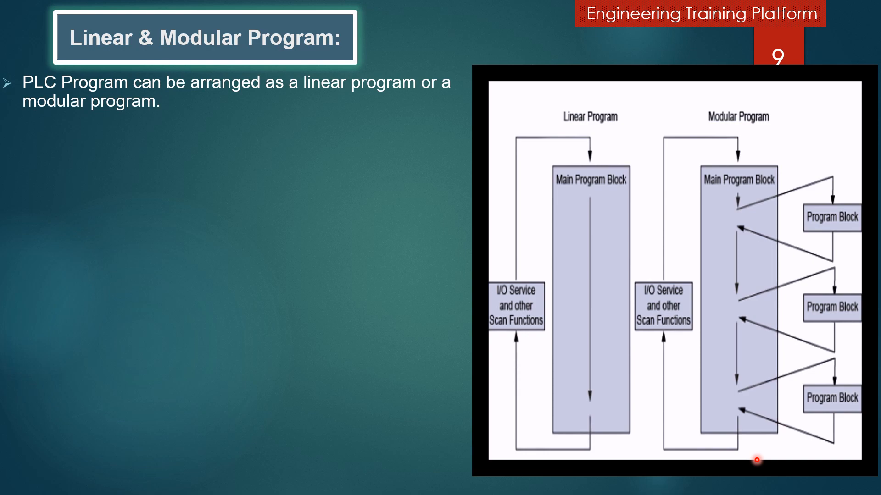
mouse_move(650, 286)
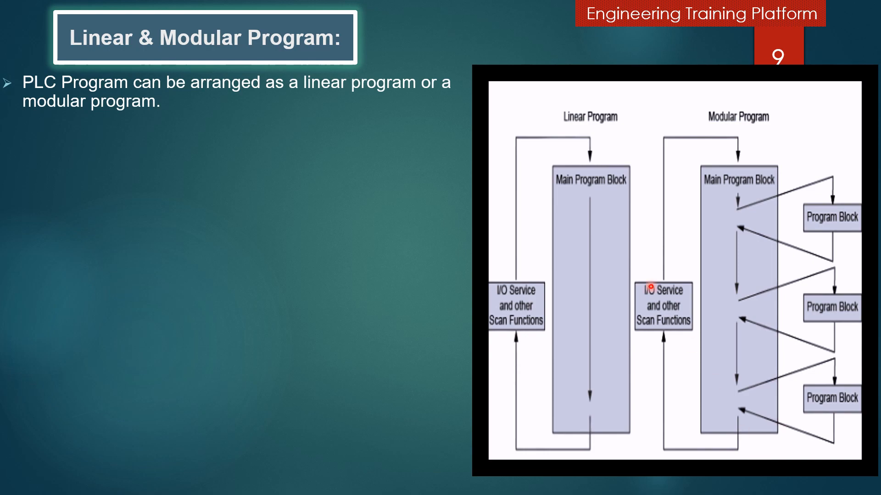
mouse_move(641, 144)
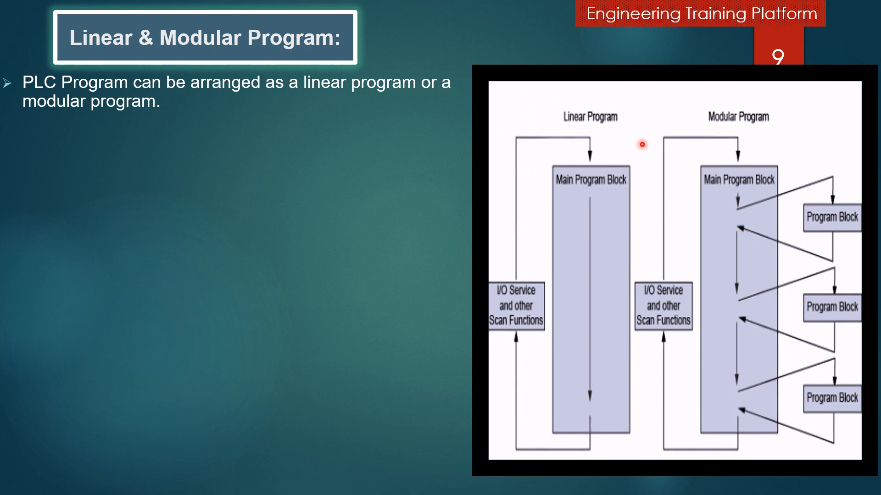
mouse_move(523, 158)
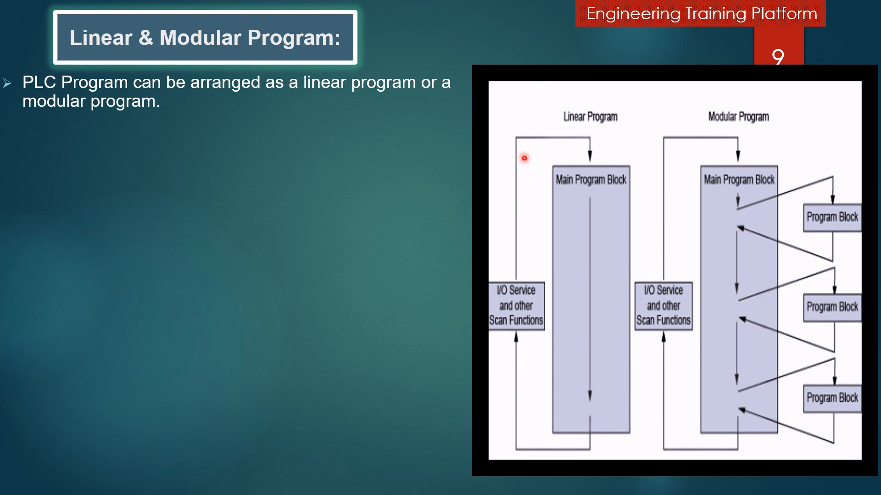
mouse_move(747, 193)
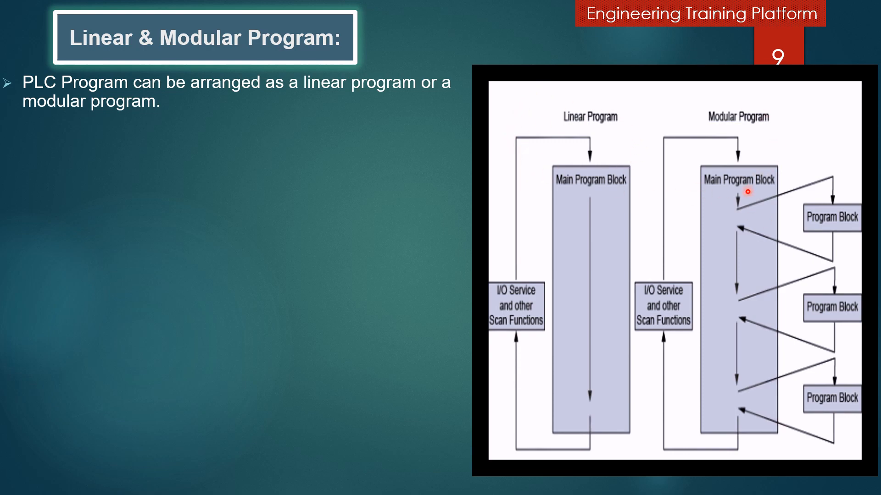